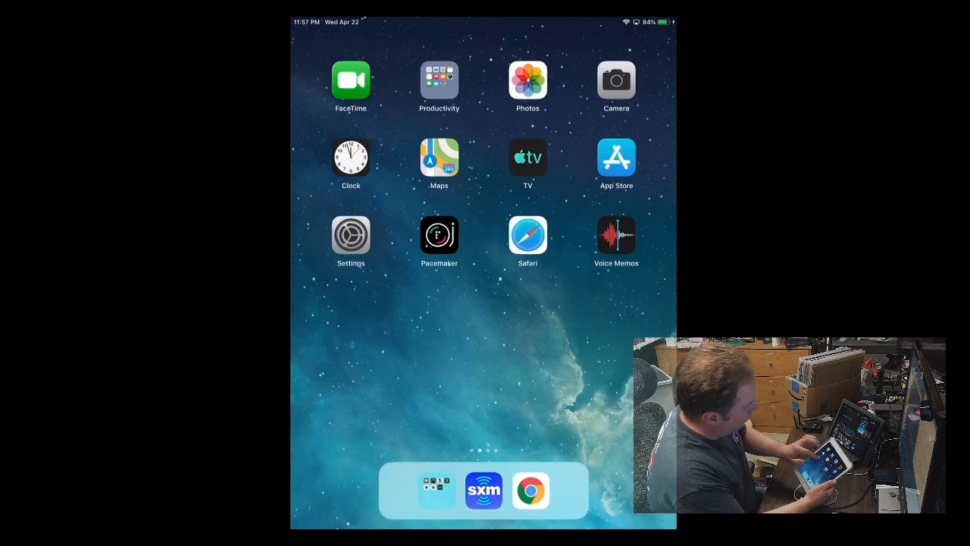
Step: Set iOS notification previews to Never and return to the Notifications page
click(350, 234)
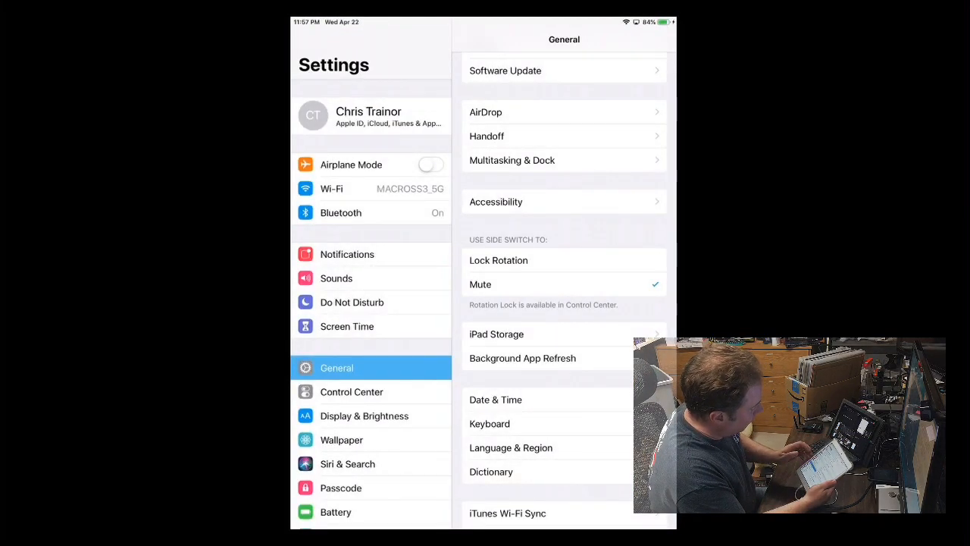
click(347, 255)
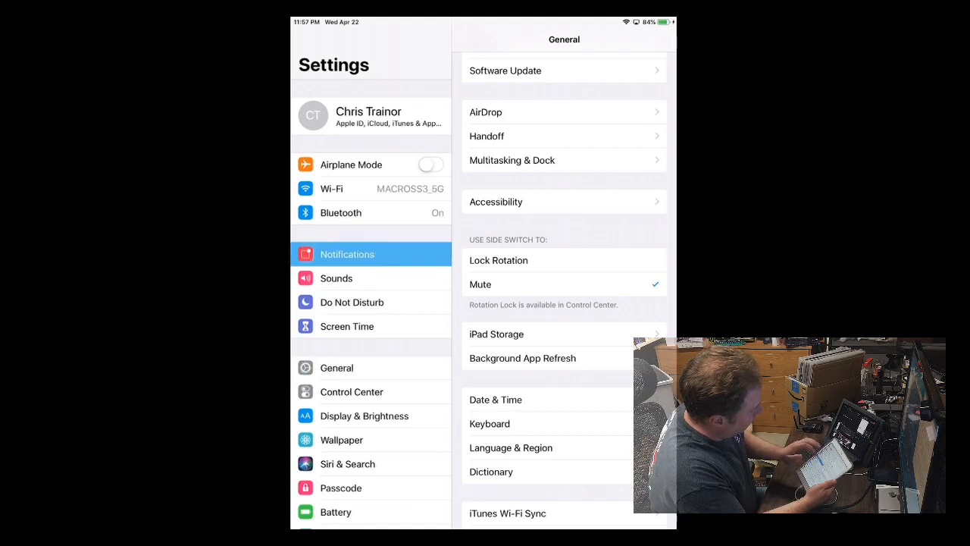
click(347, 255)
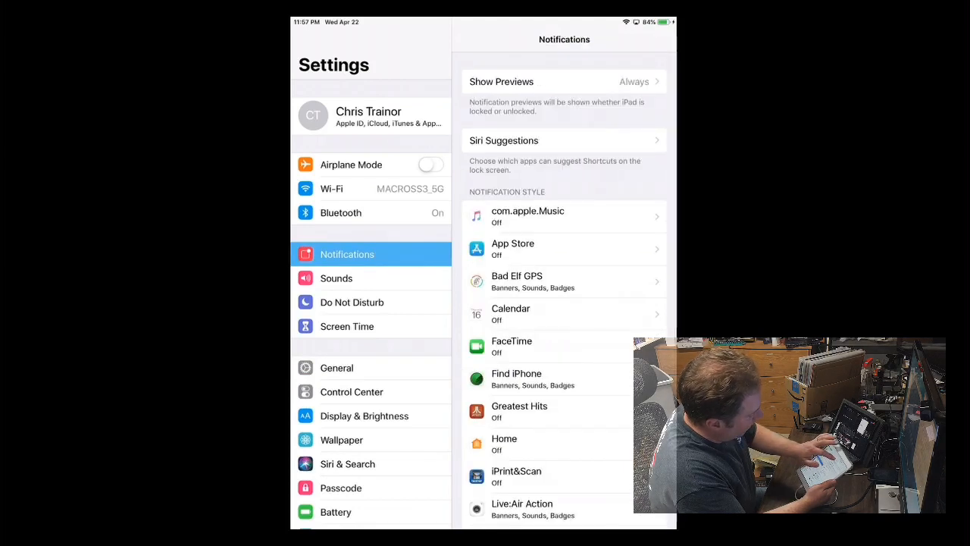
click(564, 82)
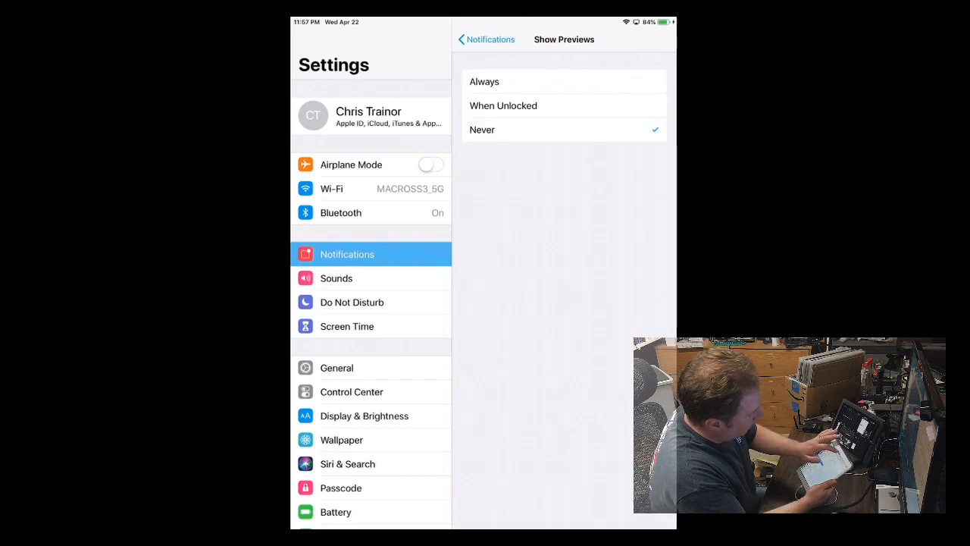
click(483, 39)
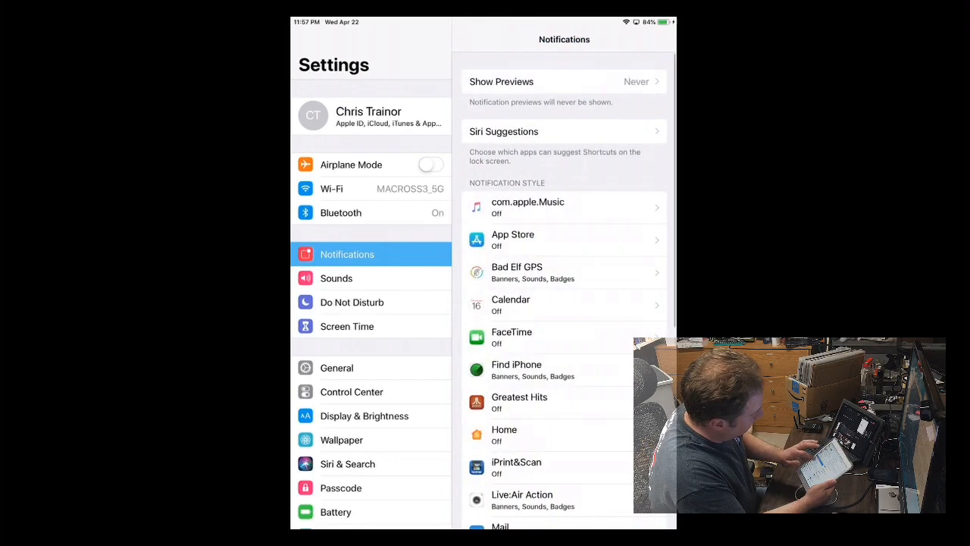
Step: Turn Do Not Disturb on and allow calls from No One
click(352, 301)
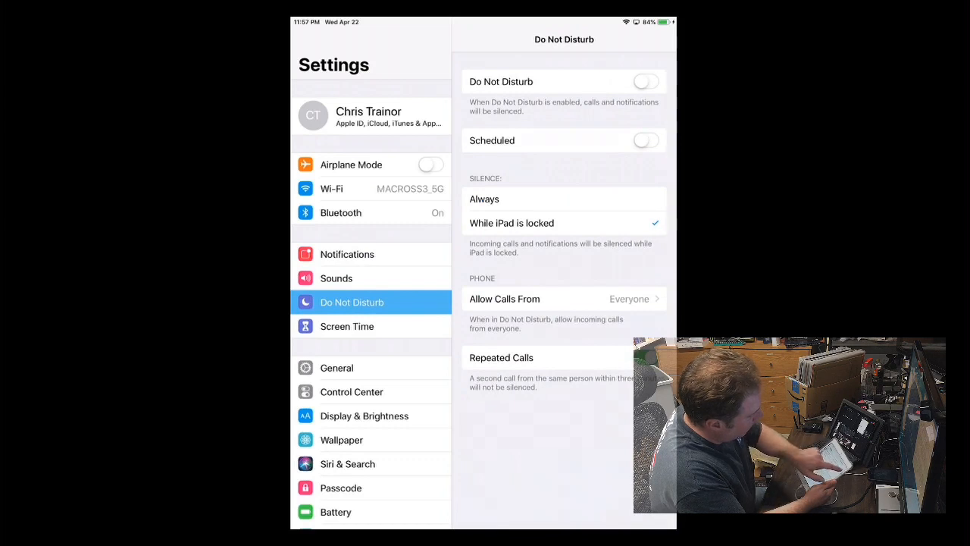
click(645, 82)
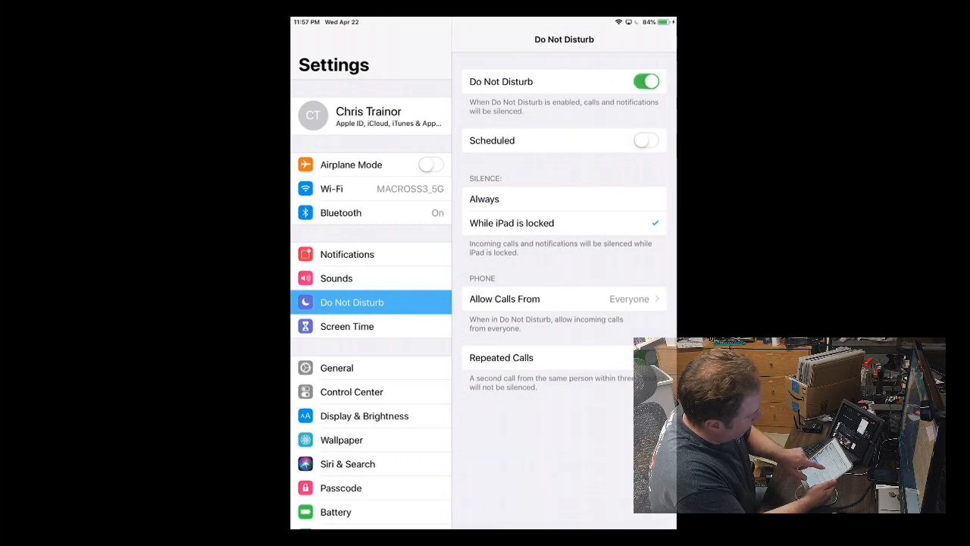
click(485, 199)
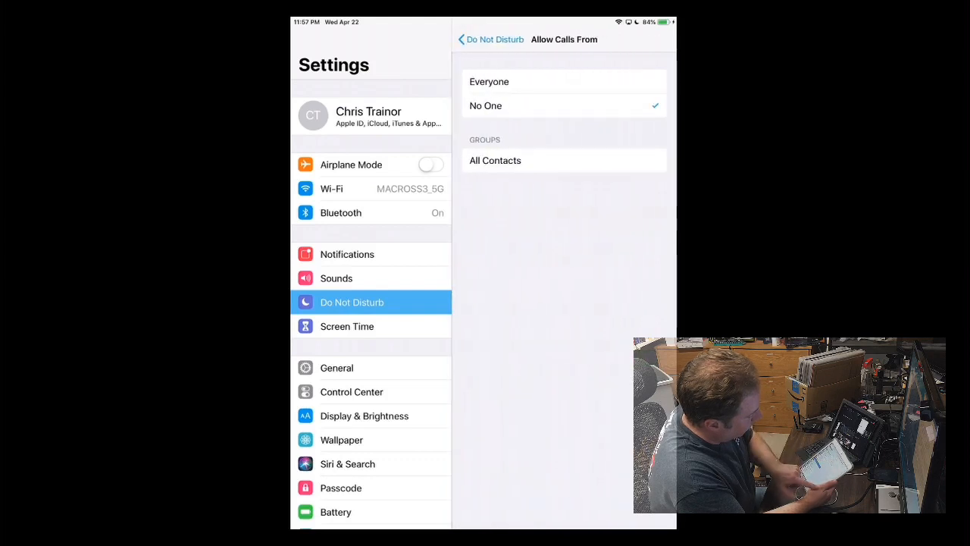
click(488, 40)
text(Teradek solo)
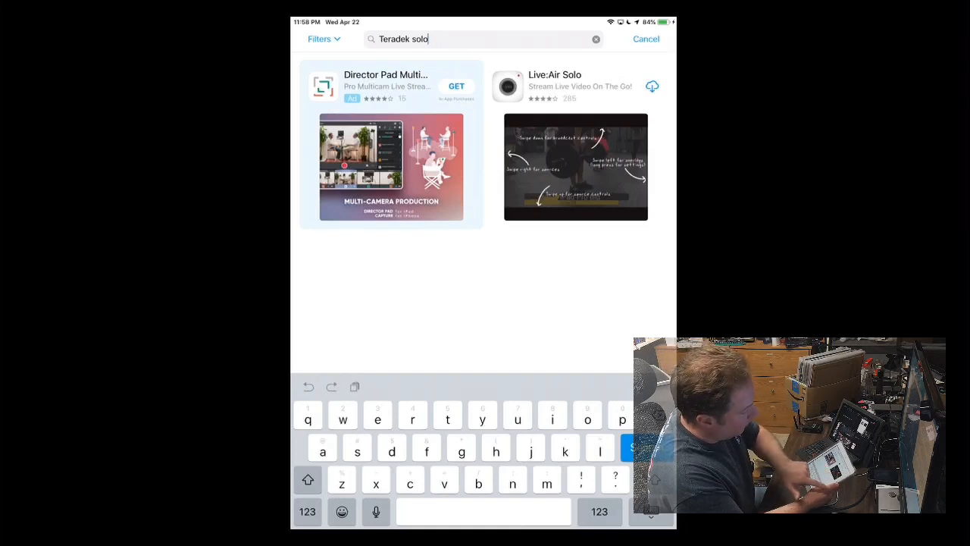
click(652, 85)
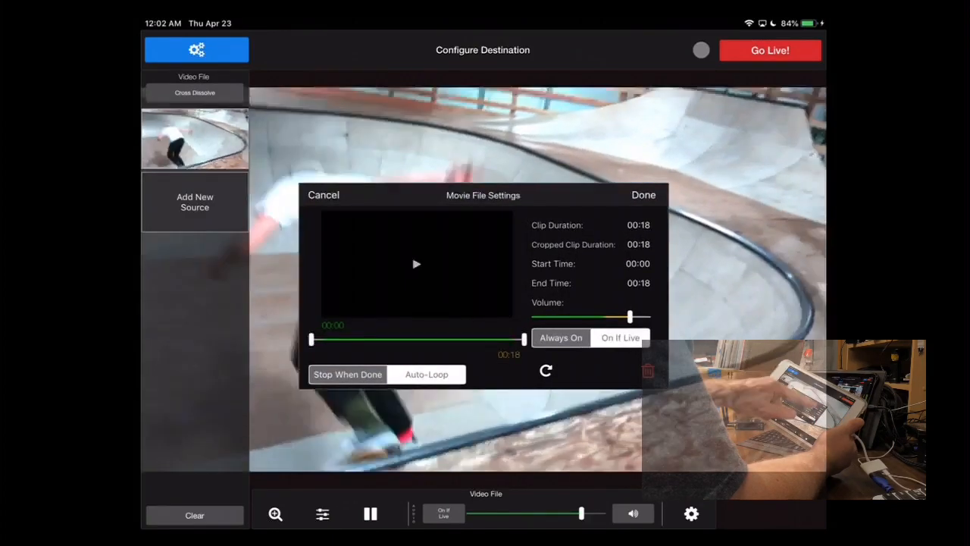
Step: Remove the existing video file source from Live:Air Solo
click(647, 370)
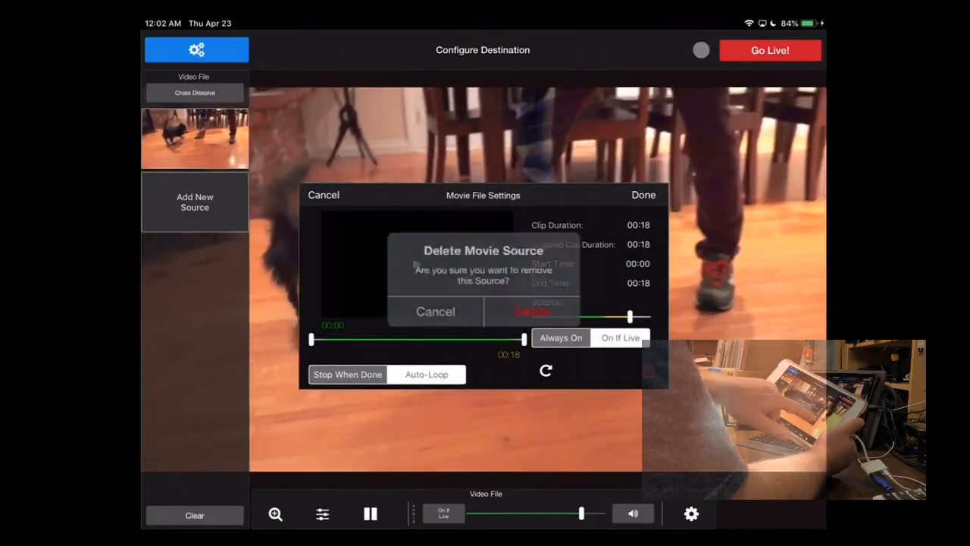
click(530, 313)
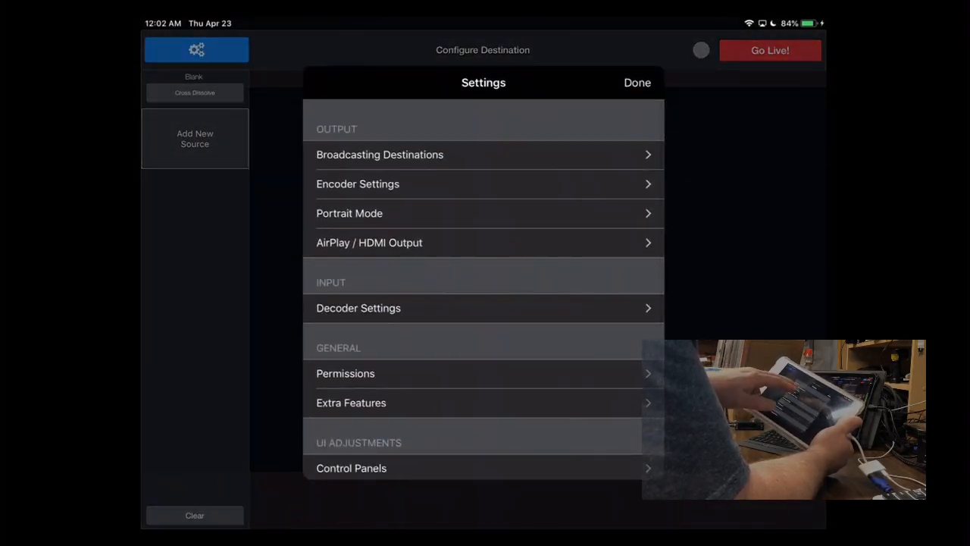
Step: Add a new broadcast destination and choose Teradek Core, bringing up its login form
click(379, 154)
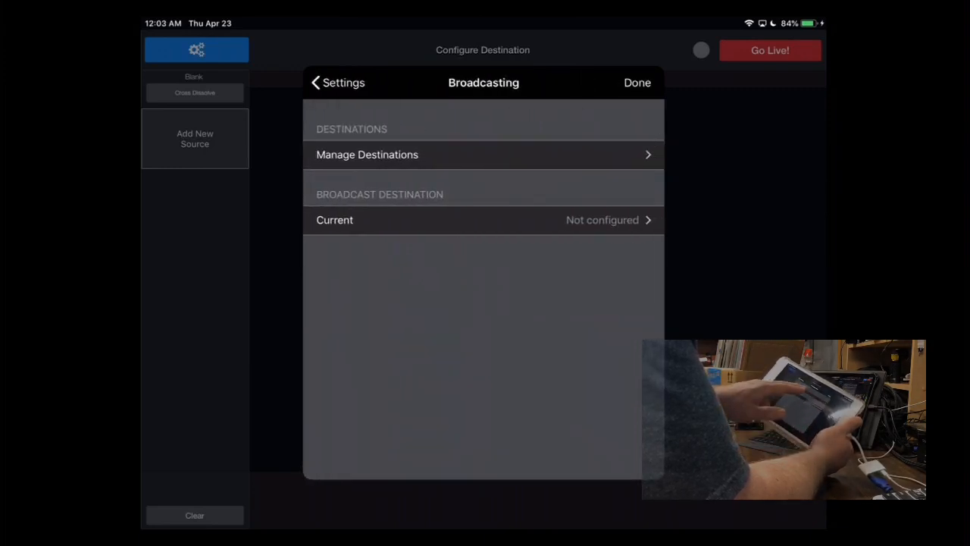
click(367, 154)
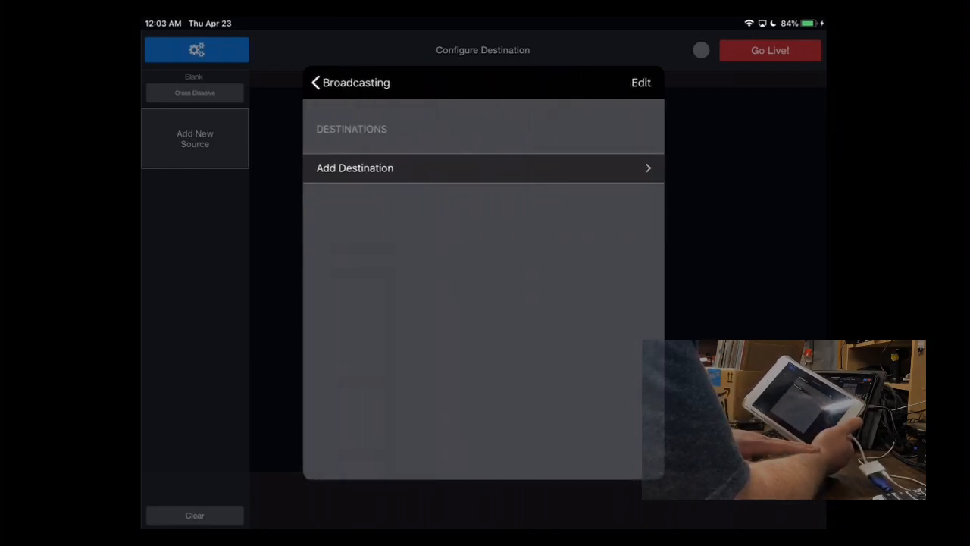
click(355, 167)
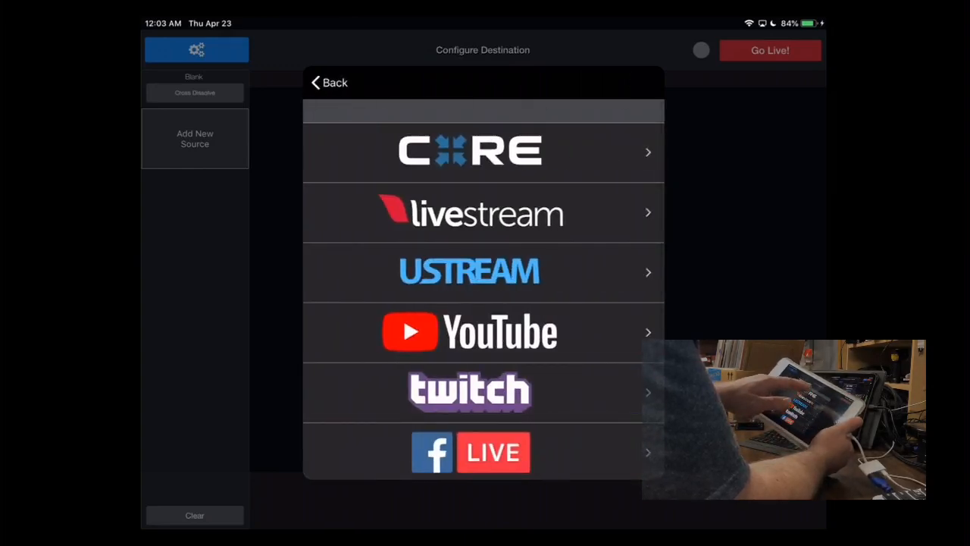
click(481, 151)
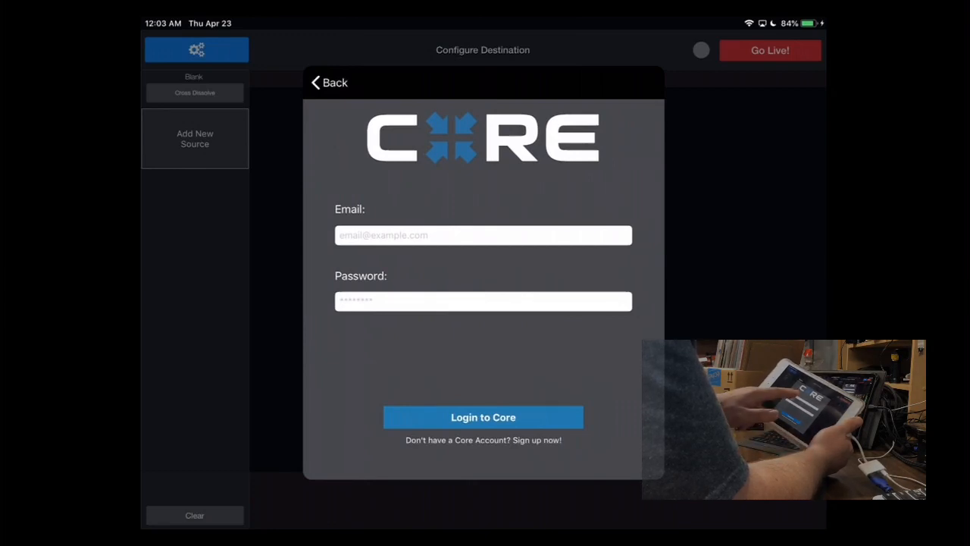
Step: Enter the Core account email and password and sign in to Teradek Core
click(482, 233)
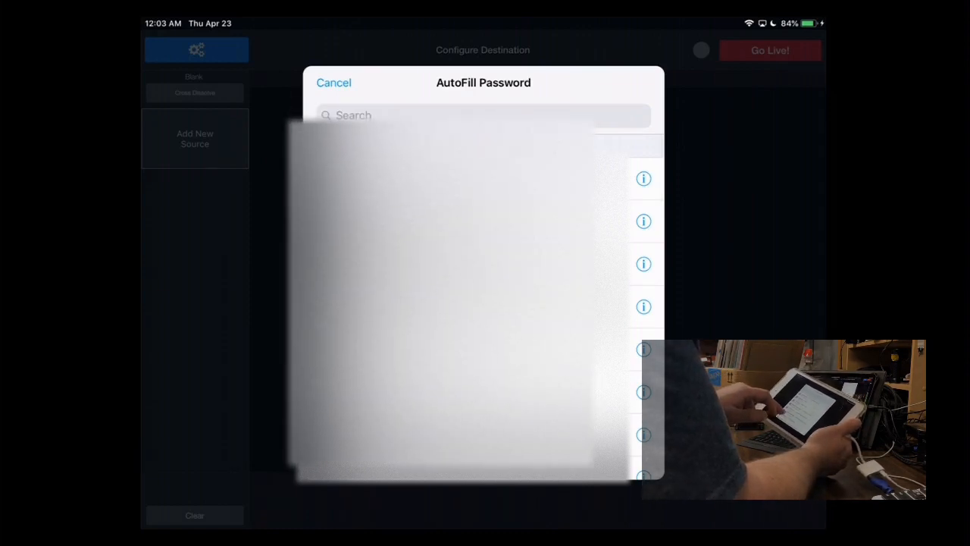
click(334, 82)
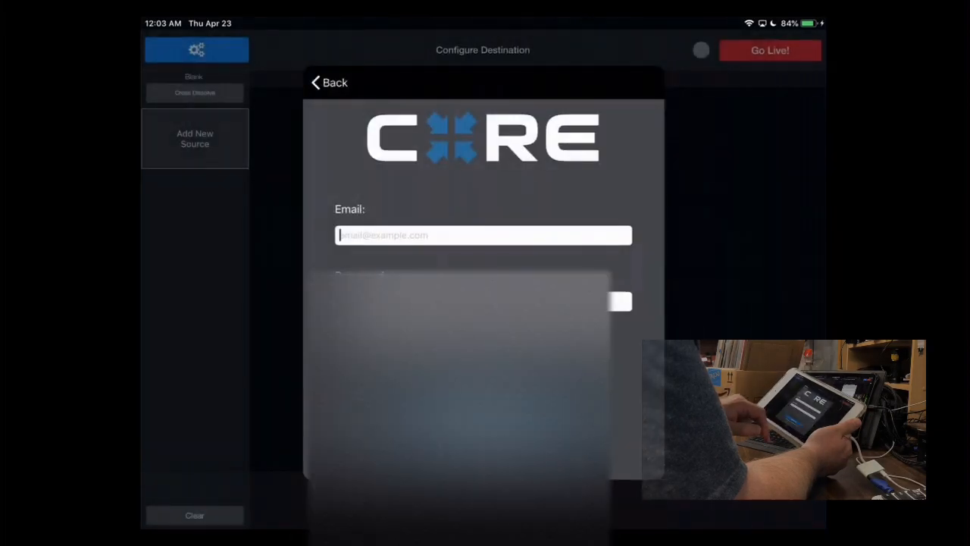
click(482, 233)
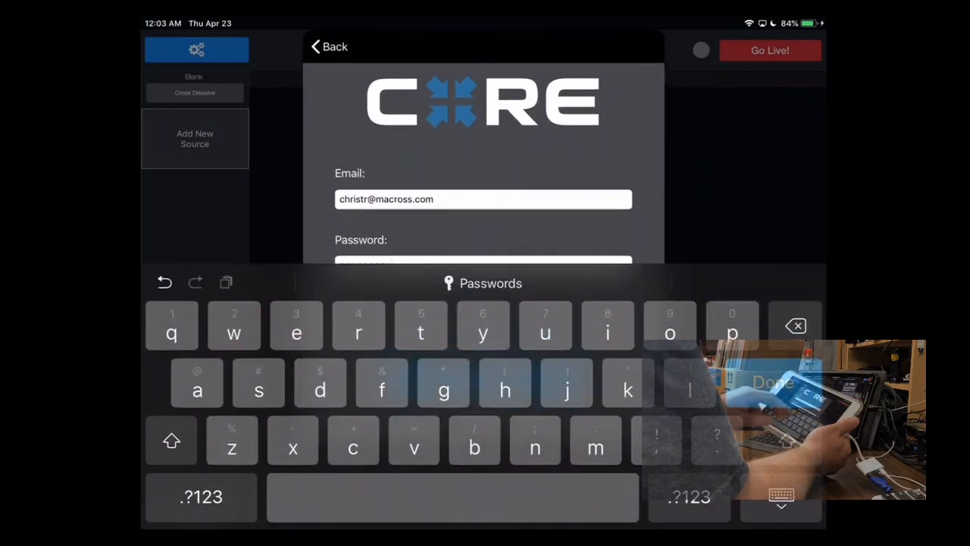
click(482, 416)
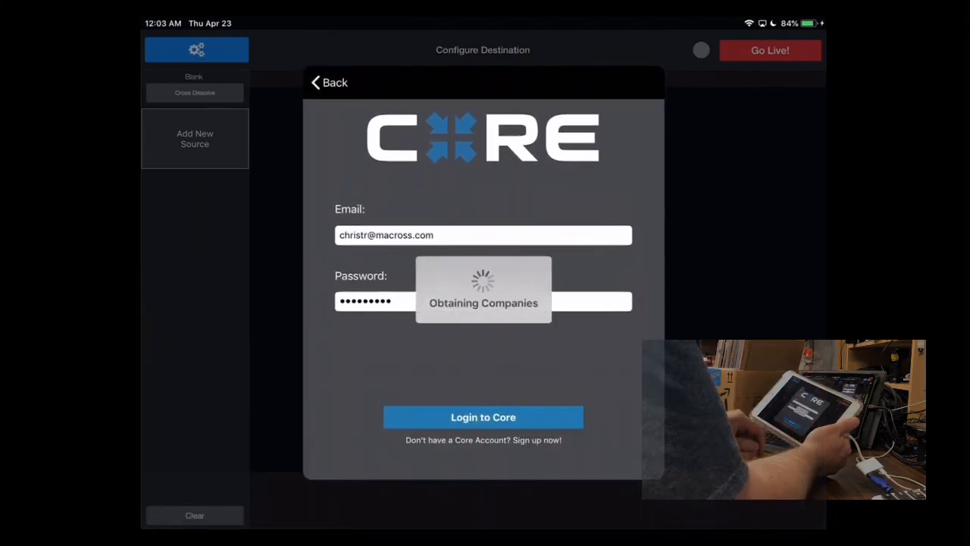
click(482, 417)
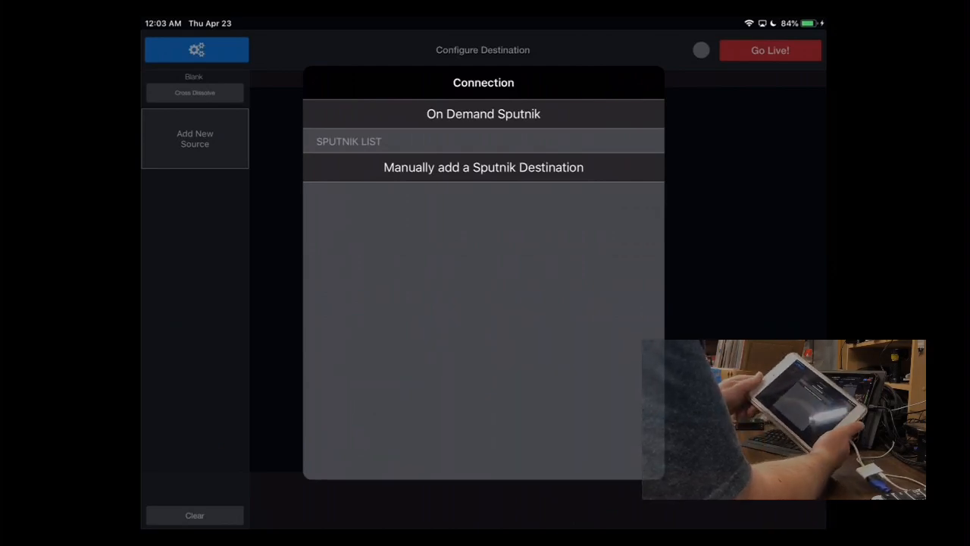
Step: Choose On Demand Sputnik as the Core destination's connection for ZCast Live Inc
click(482, 114)
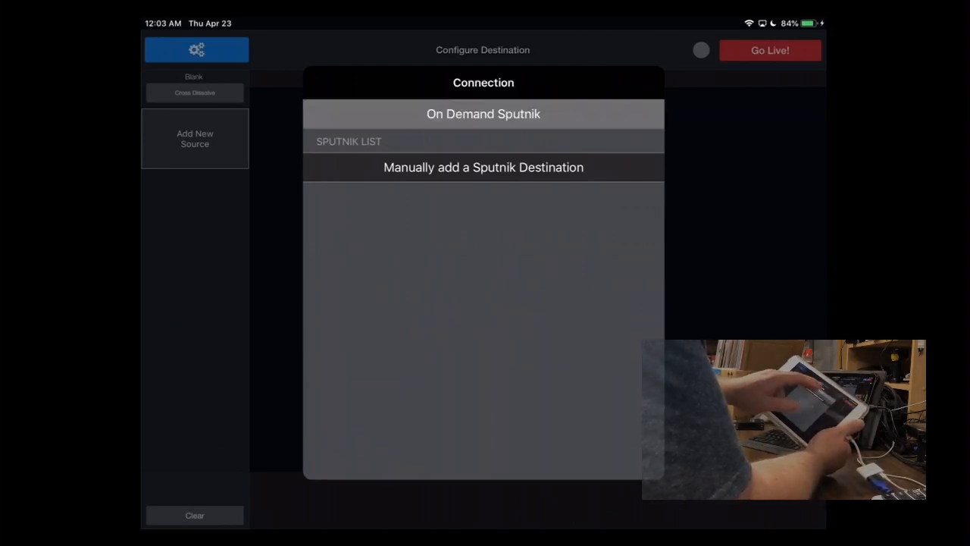
click(482, 114)
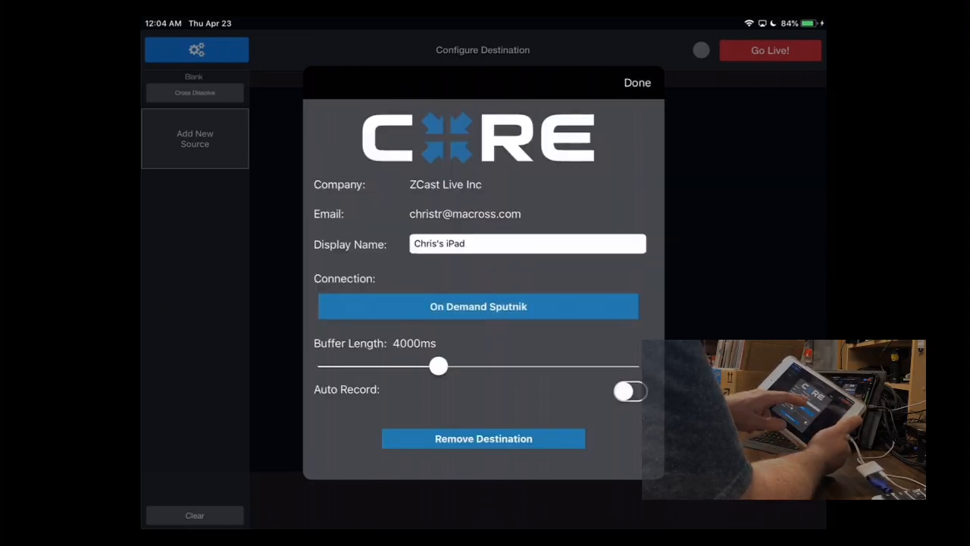
Step: Rename the destination's display name to 'ipad' and save the Core: On Demand Sputnik destination
click(527, 243)
text(c)
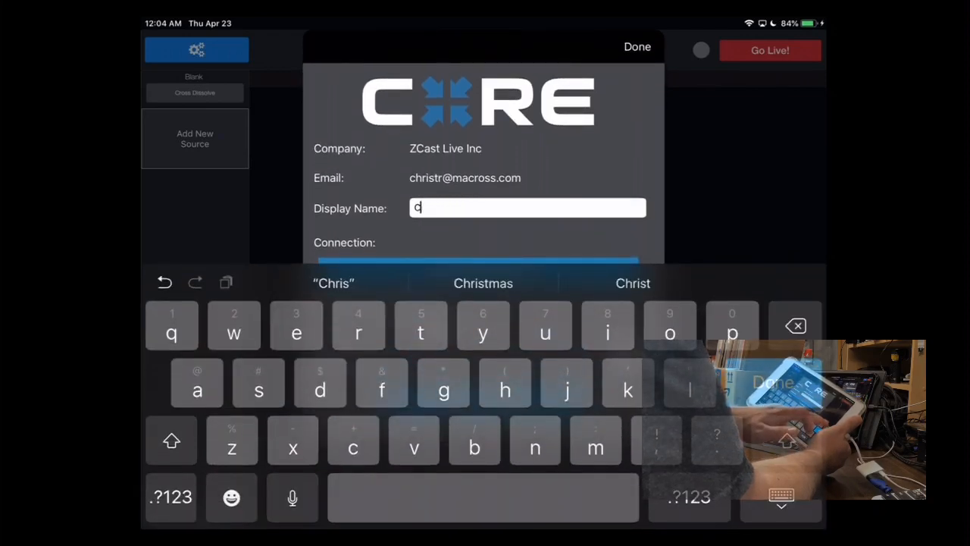
text(T)
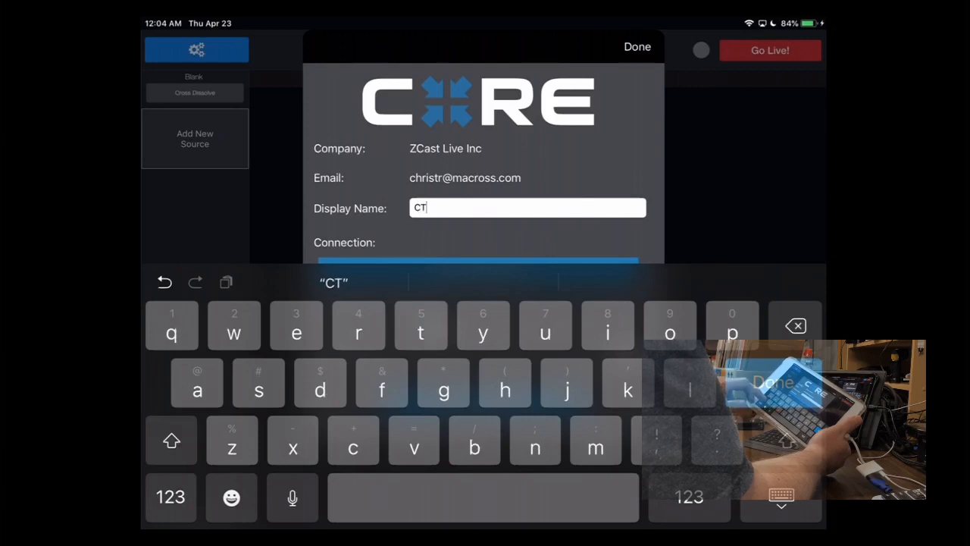
text(ipad)
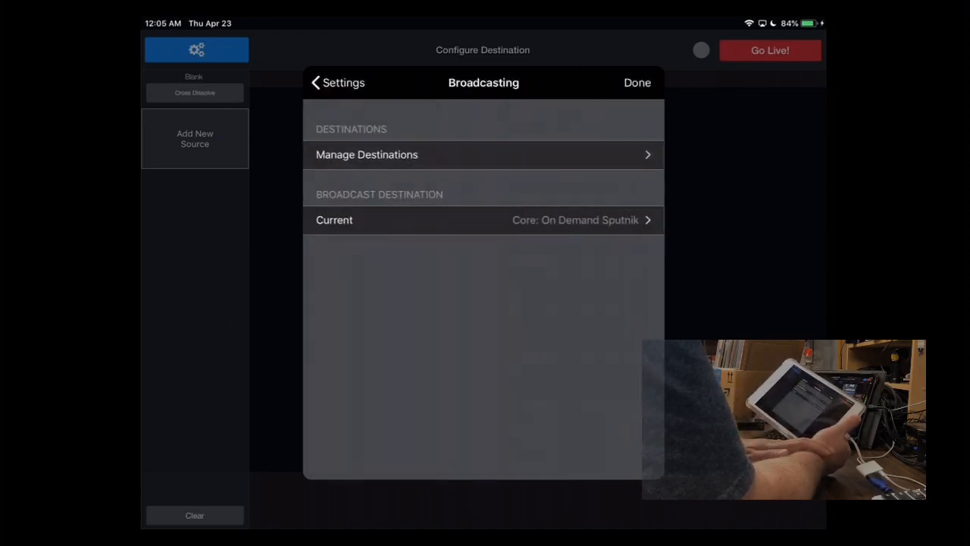
Step: Switch the encoder mode to the 720p preset so the stream runs at 720 @ 30
click(334, 82)
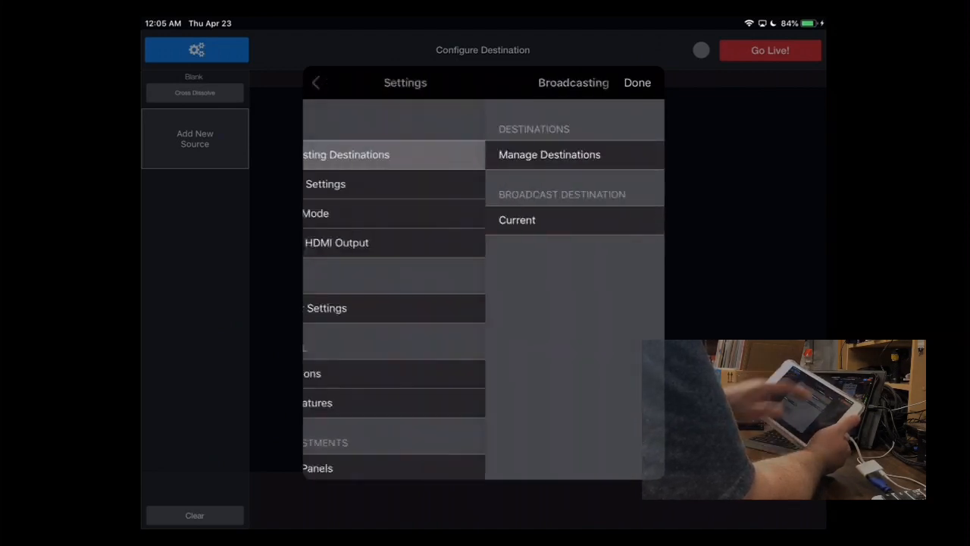
click(315, 82)
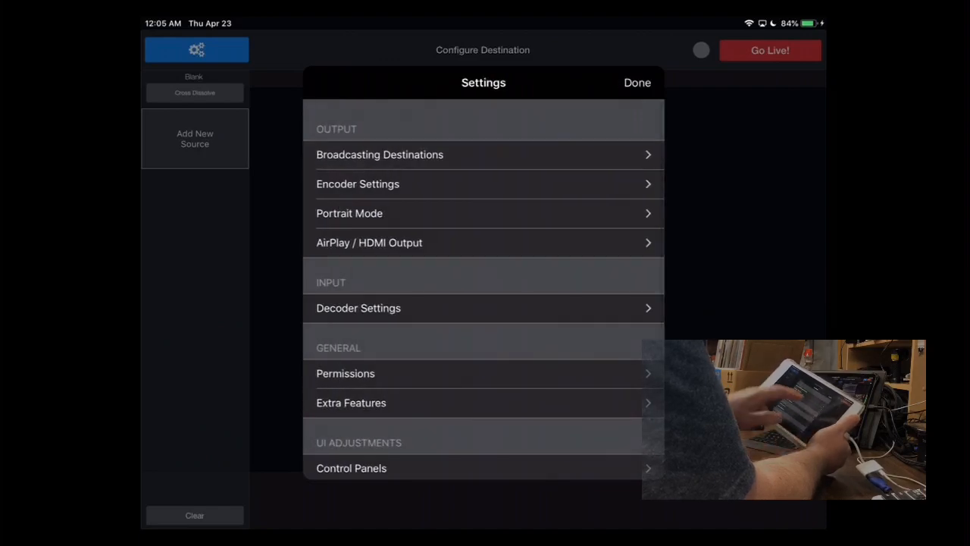
click(358, 184)
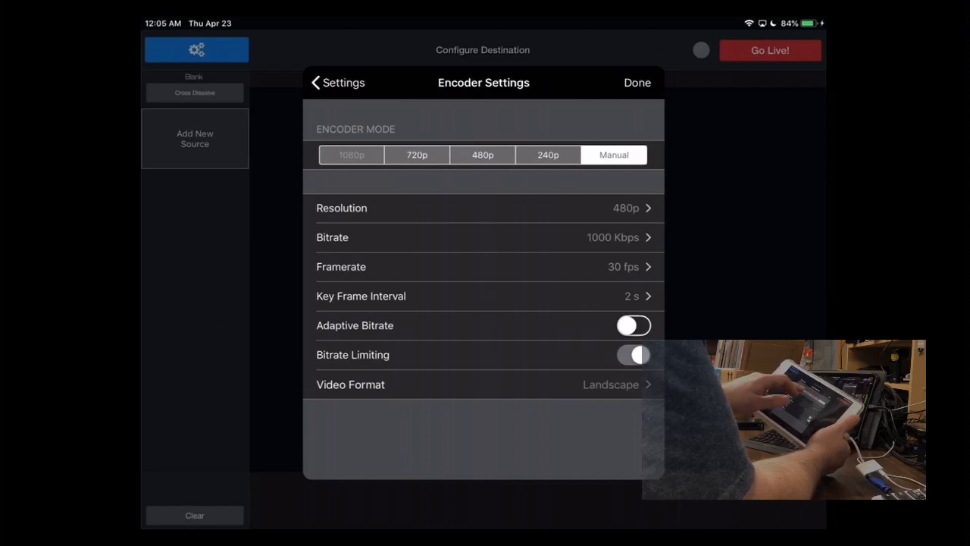
click(417, 154)
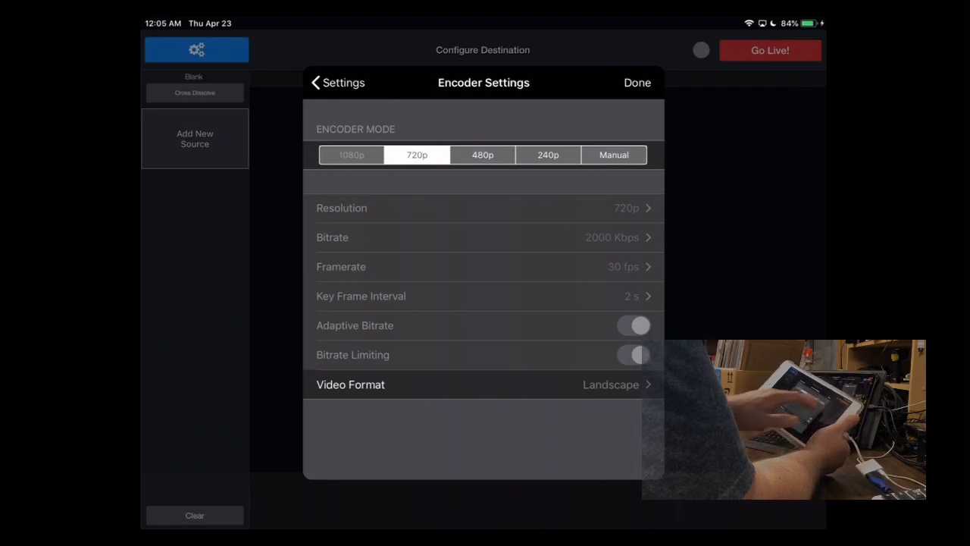
click(417, 154)
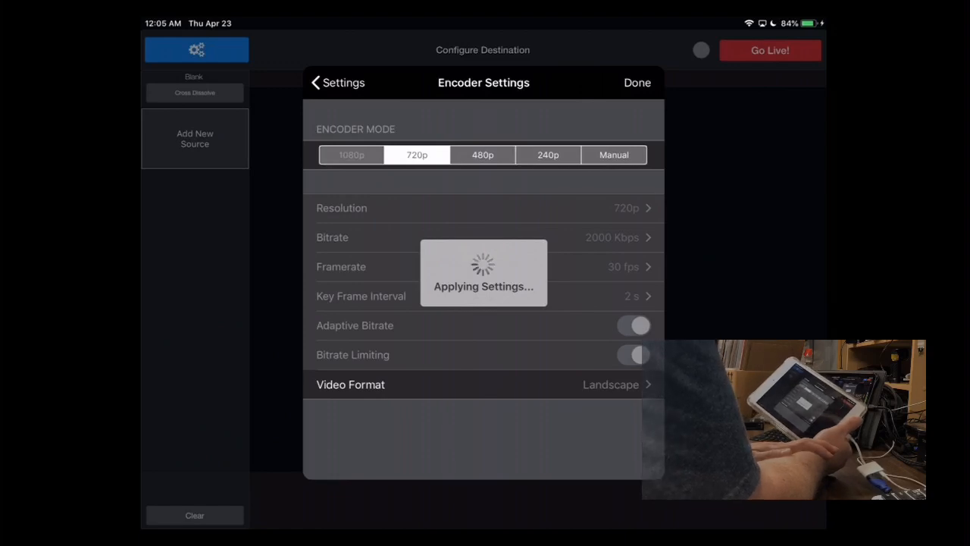
click(637, 82)
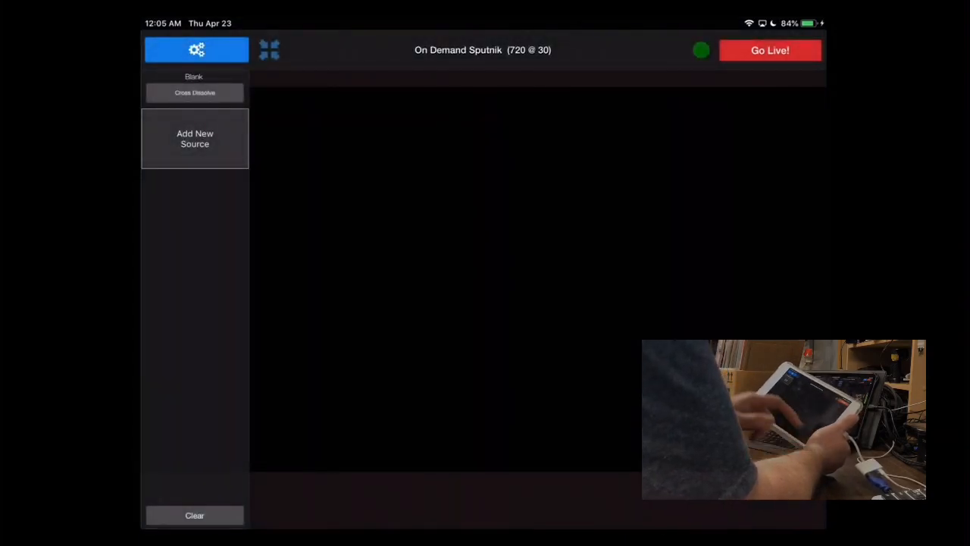
Step: Bring up Live:Air Solo's settings list from the main screen
click(194, 48)
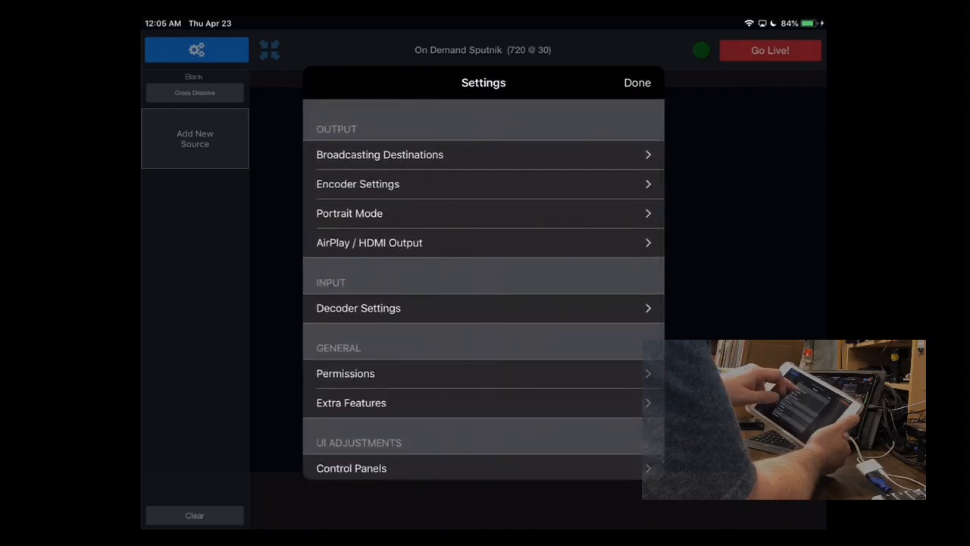
Step: Browse Encoder and AirPlay/HDMI settings, then scroll Extra Features down to Record Output
click(358, 183)
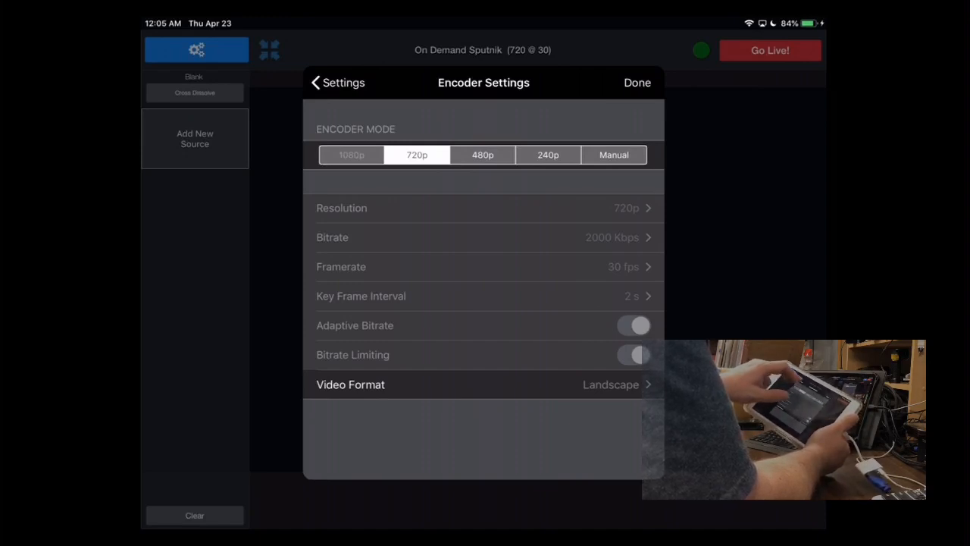
click(319, 82)
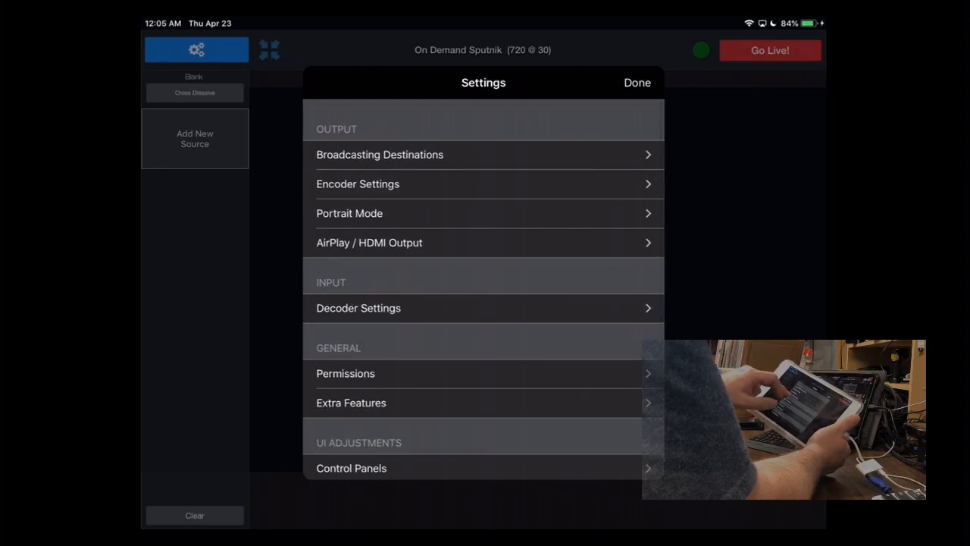
click(370, 243)
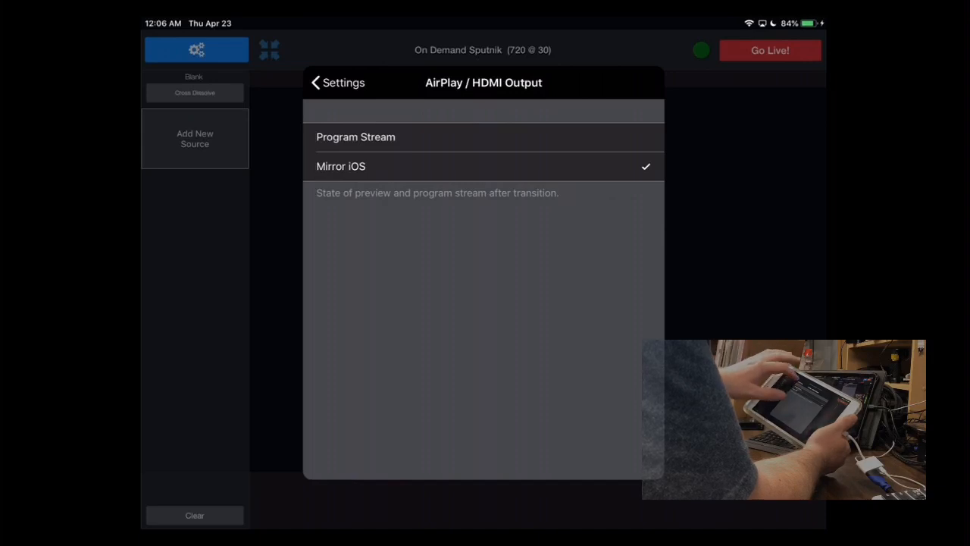
click(322, 82)
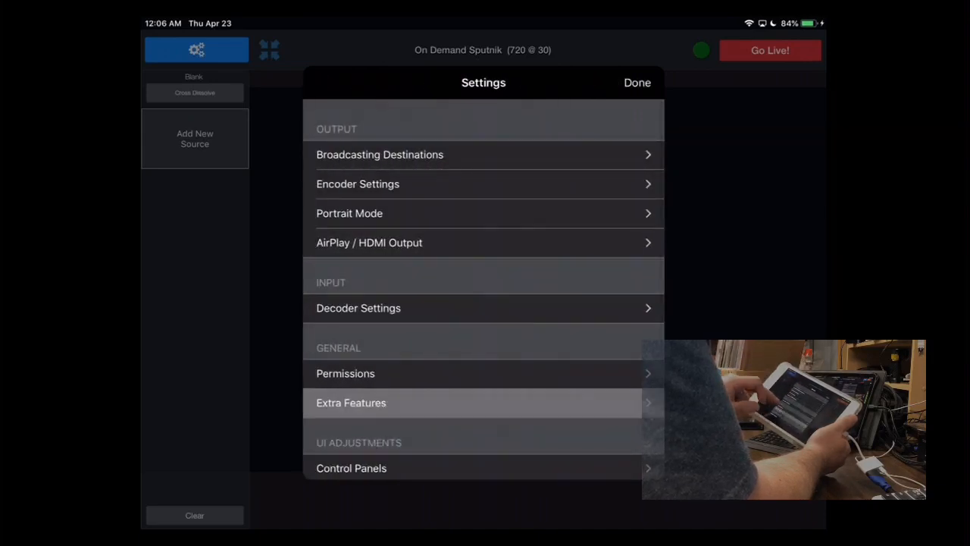
click(352, 404)
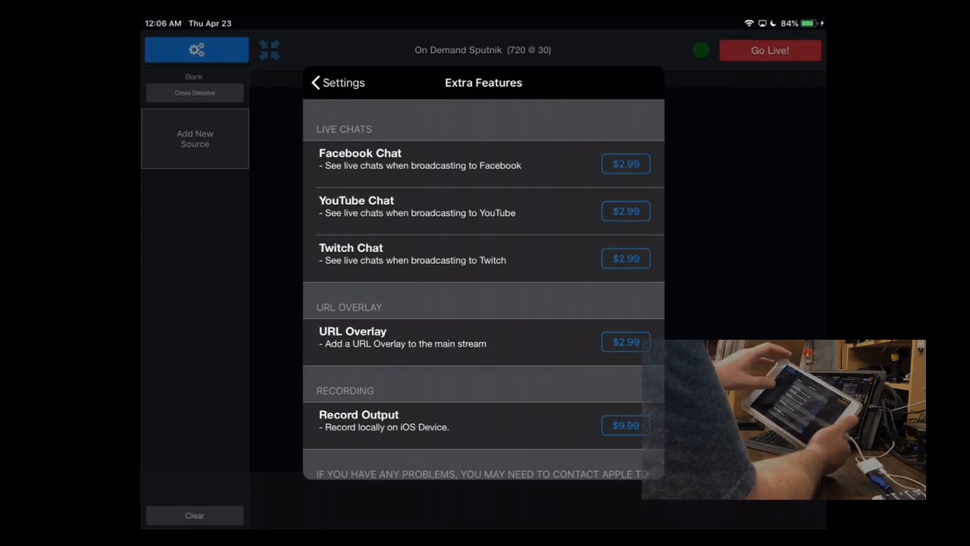
scroll(down, 3)
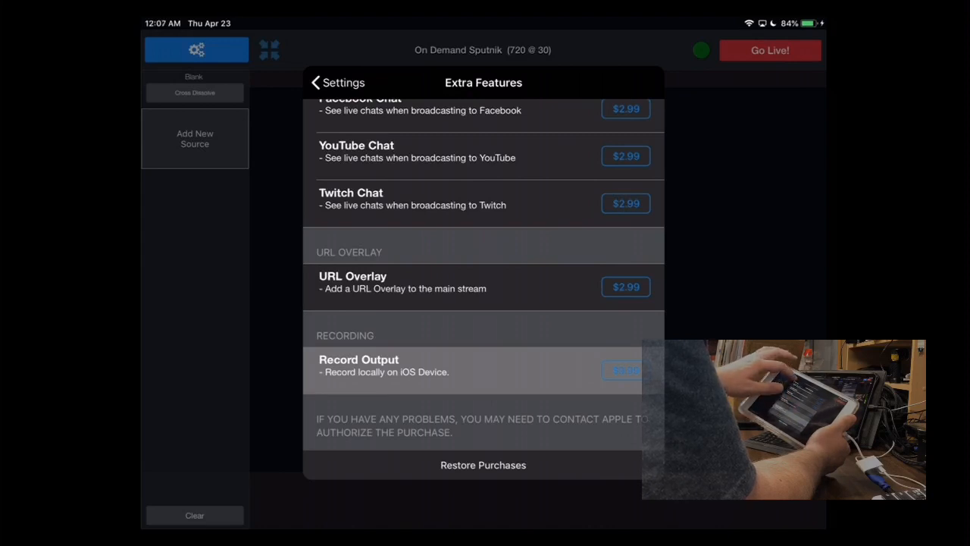
Step: Close the settings popover and put the iOS camera source on air
click(318, 82)
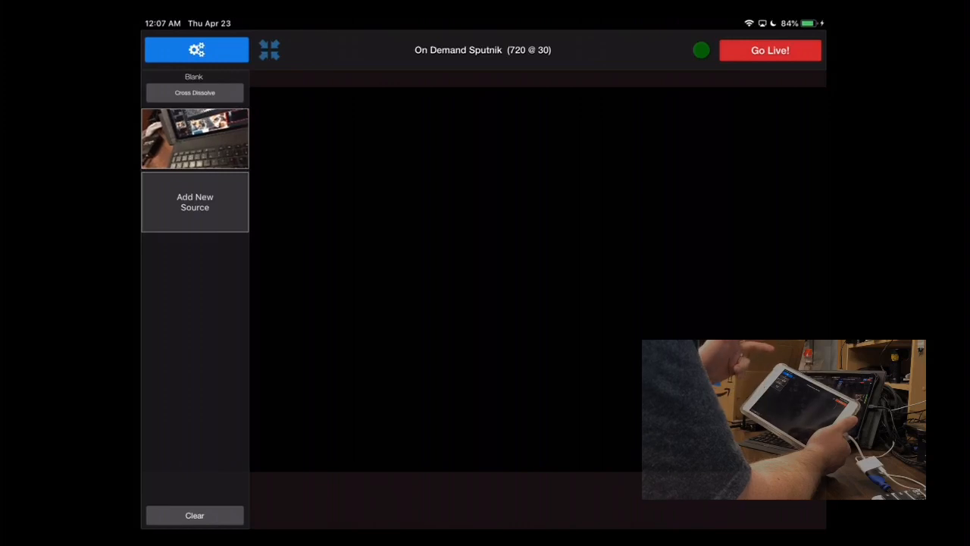
click(194, 140)
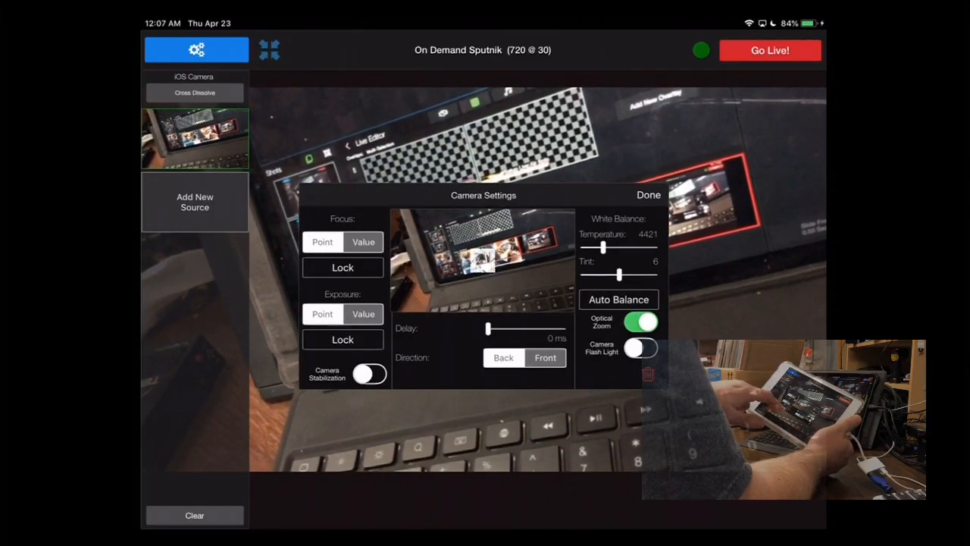
Step: Enable Camera Stabilization in Camera Settings and close the settings with Done
click(366, 373)
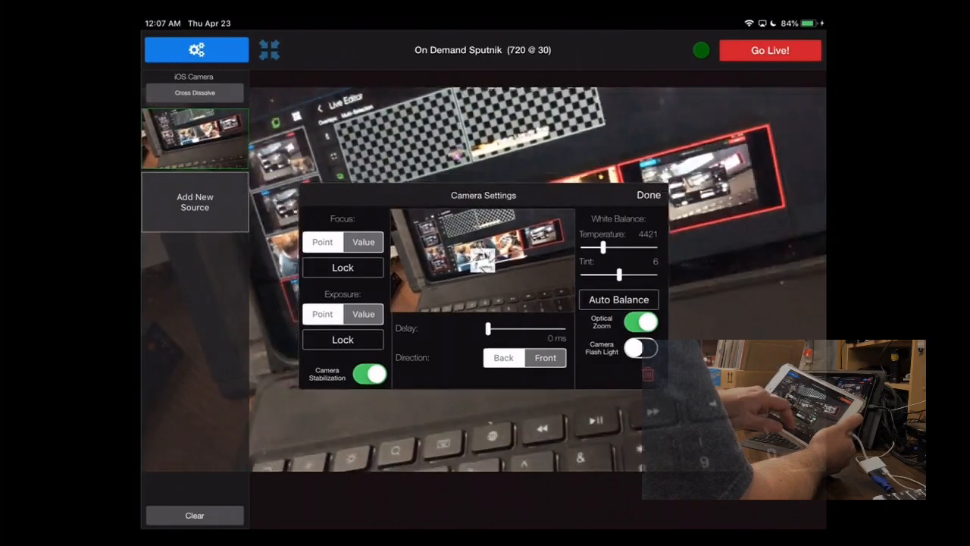
click(648, 194)
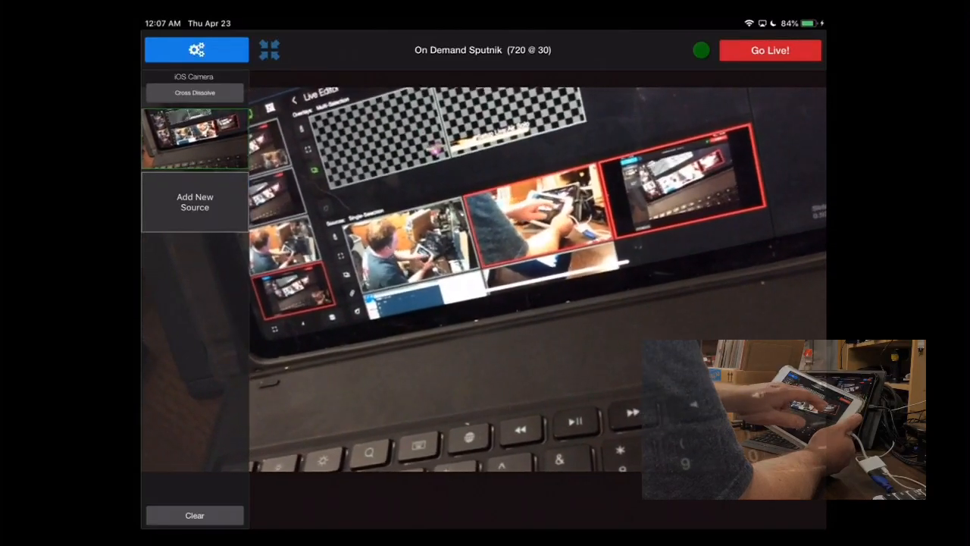
Step: Start the broadcast with Go Live! and wait through Publishing until the button shows Stop
click(775, 49)
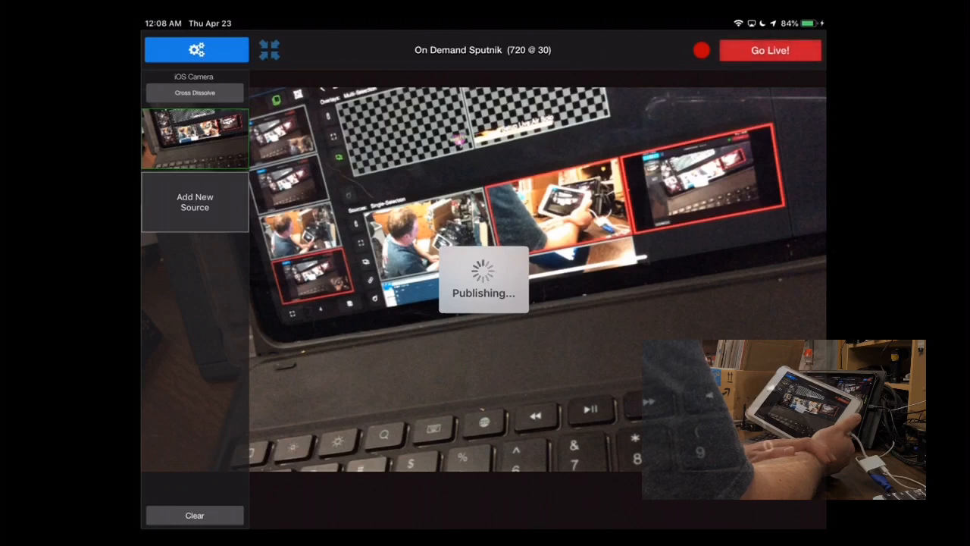
click(771, 49)
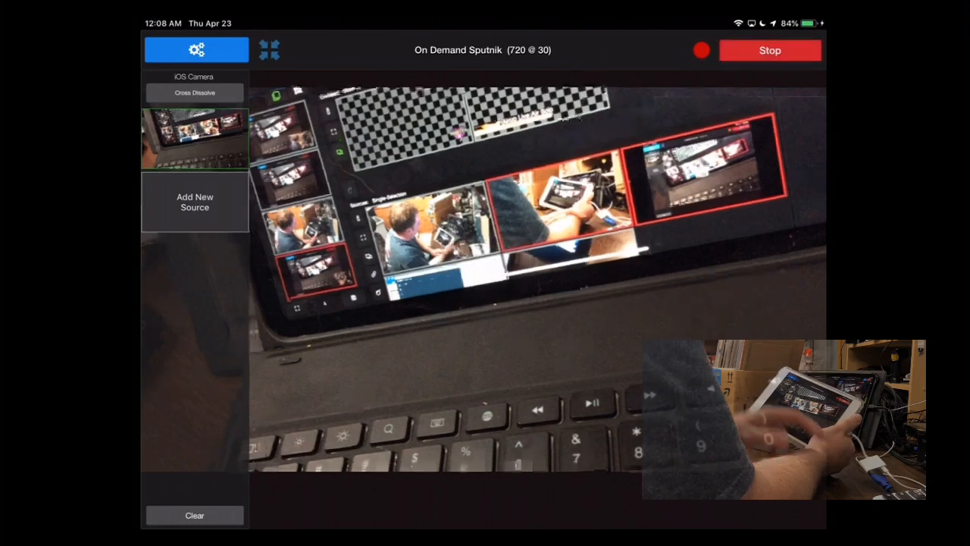
click(767, 50)
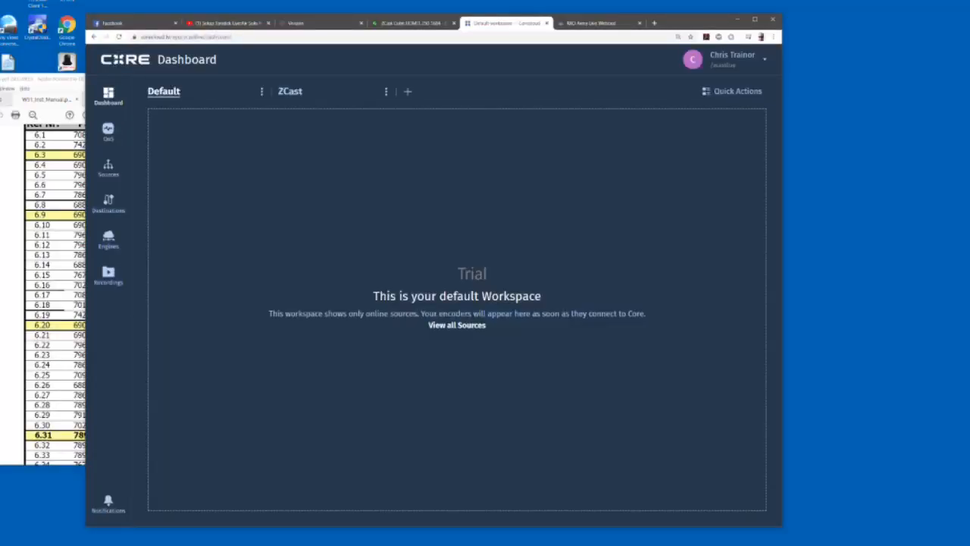
Step: From Sources > Inbound Streams, open the CTipadmini stream's Inbound Stream Details
click(109, 165)
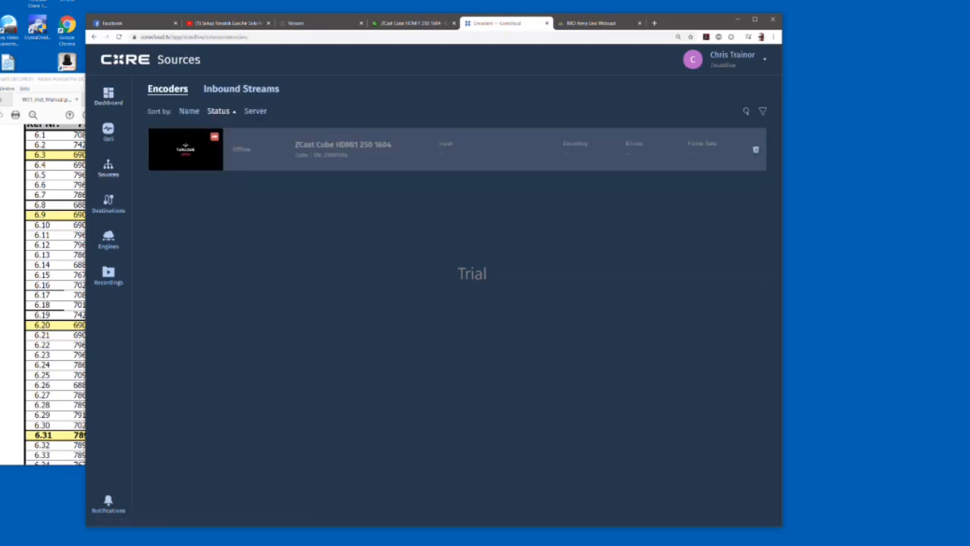
click(241, 88)
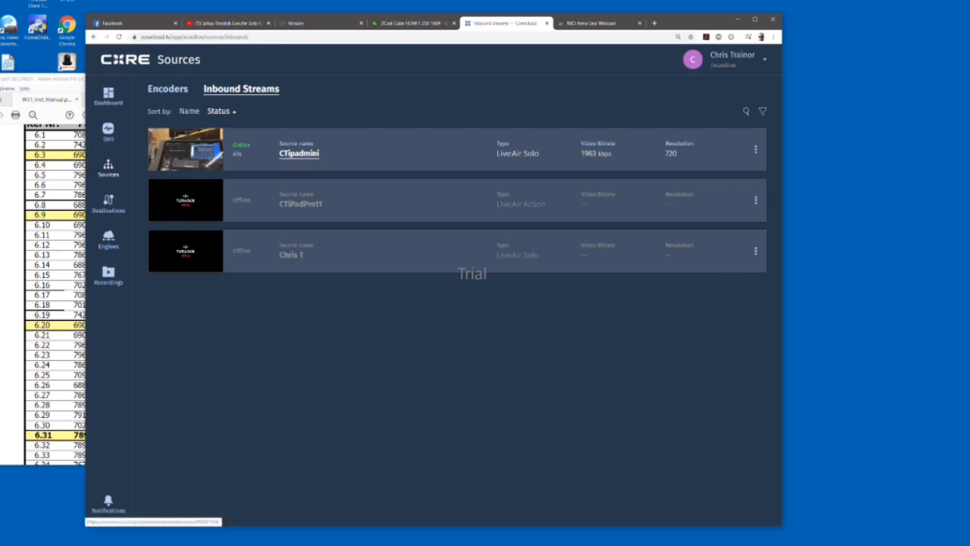
click(298, 151)
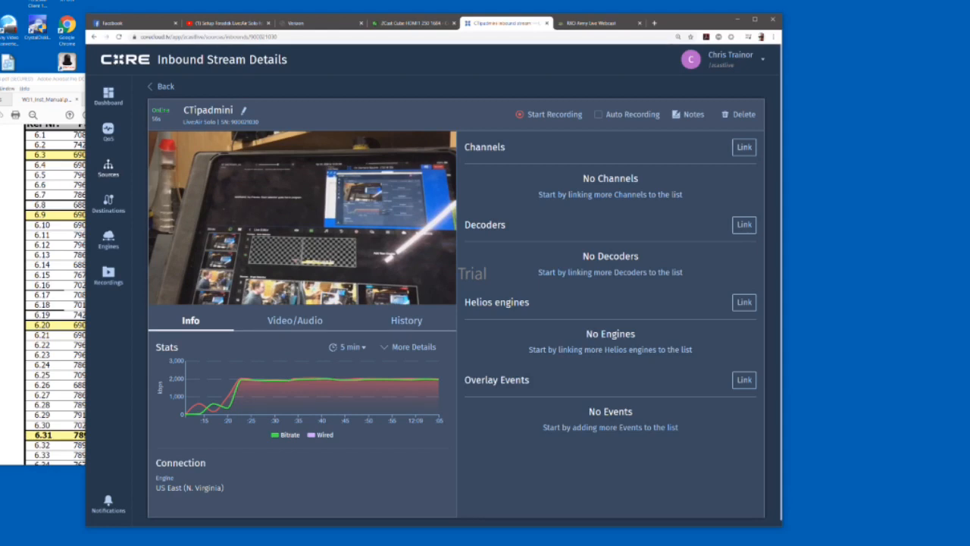
Step: Link the EDGE6-rkocon-primary Wowza channel to the CTipadmini stream
click(742, 147)
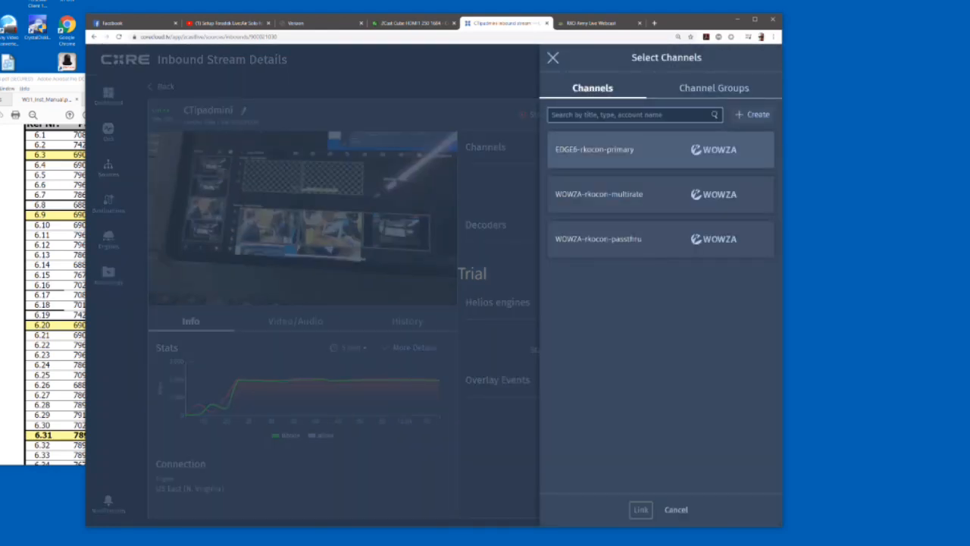
click(659, 150)
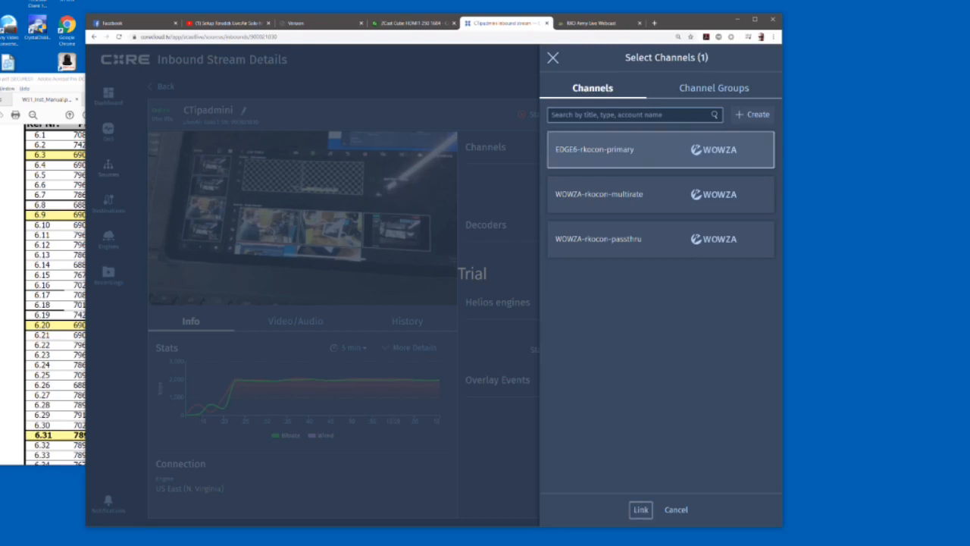
click(640, 509)
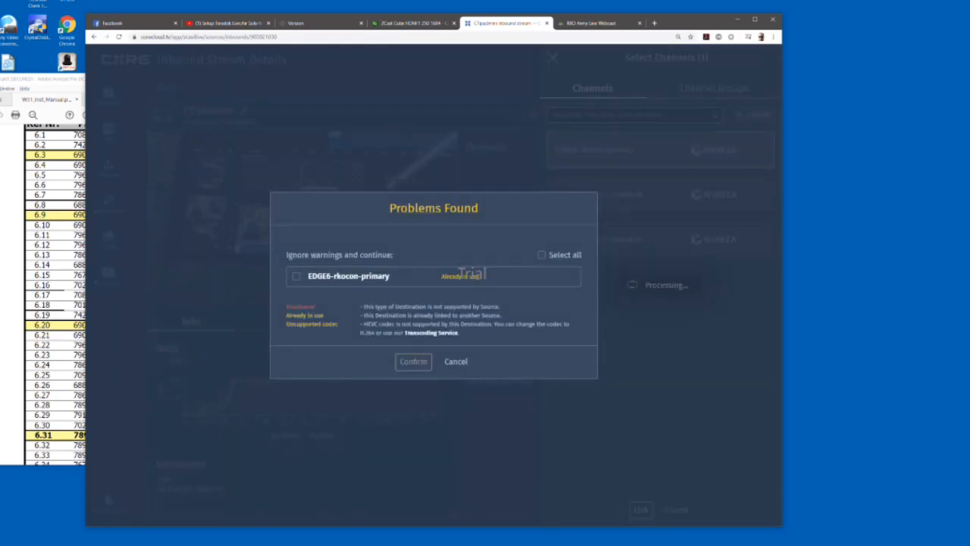
Step: Accept the Problems Found warnings for EDGE6-rkocon-primary and start the channel with Go Live
click(295, 276)
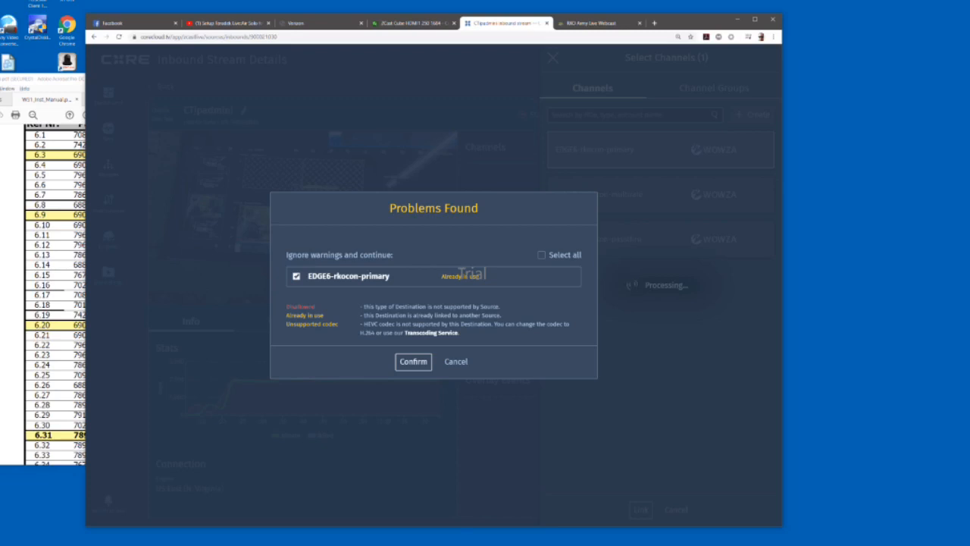
click(412, 361)
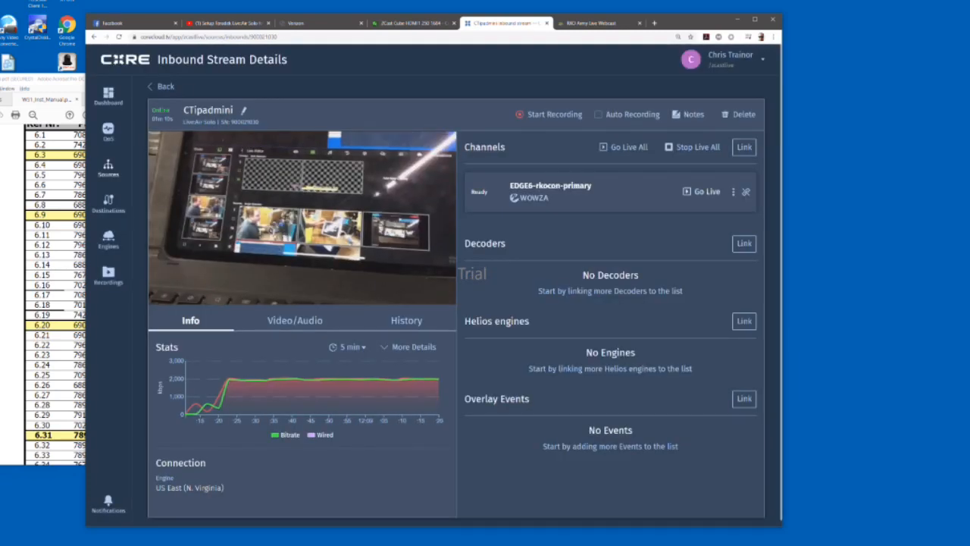
click(701, 191)
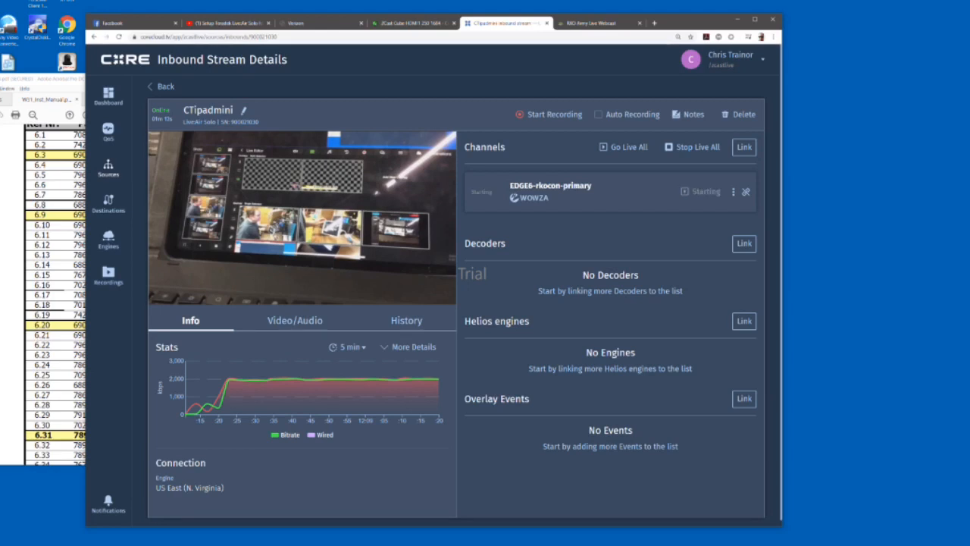